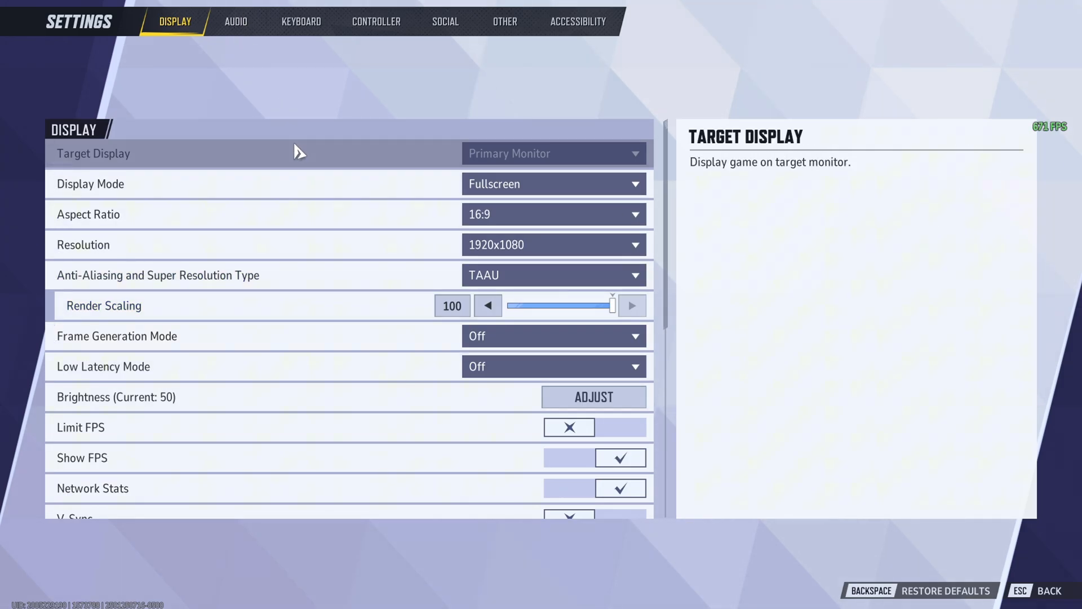
mouse_move(393, 327)
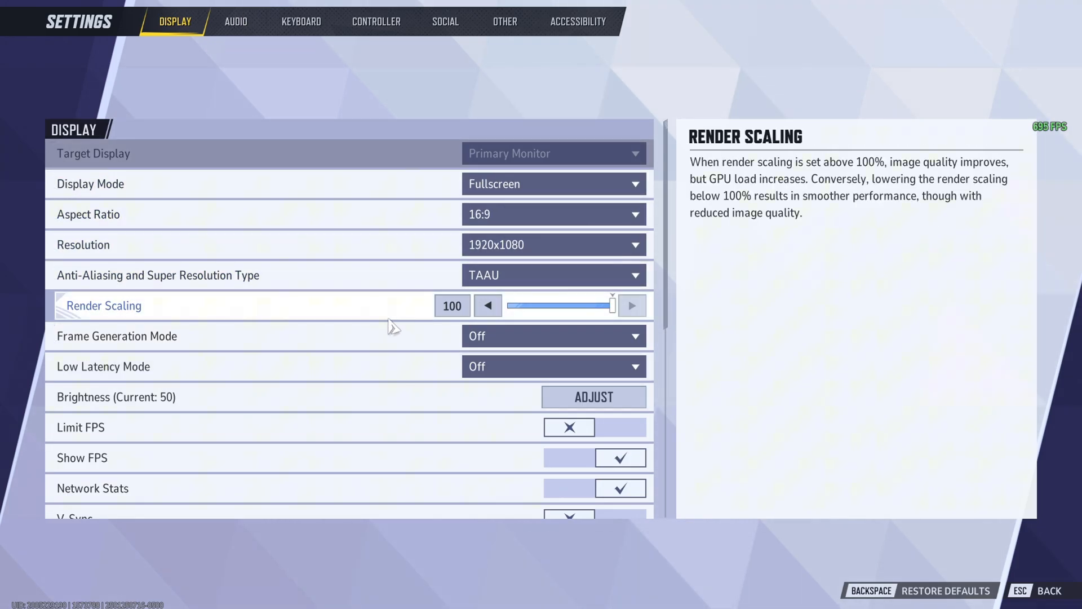
mouse_move(403, 336)
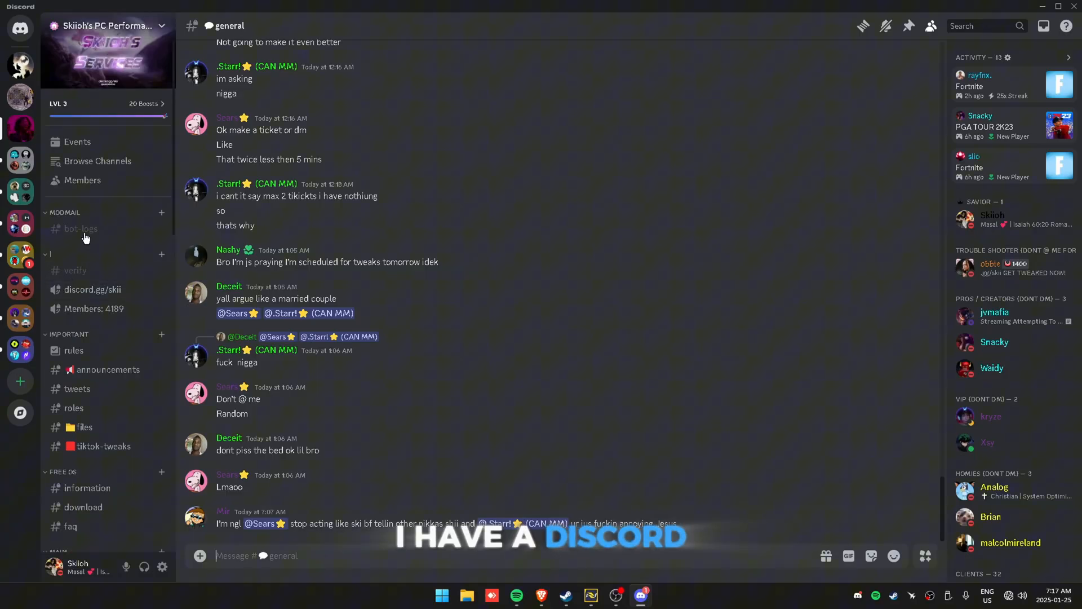
mouse_move(610, 594)
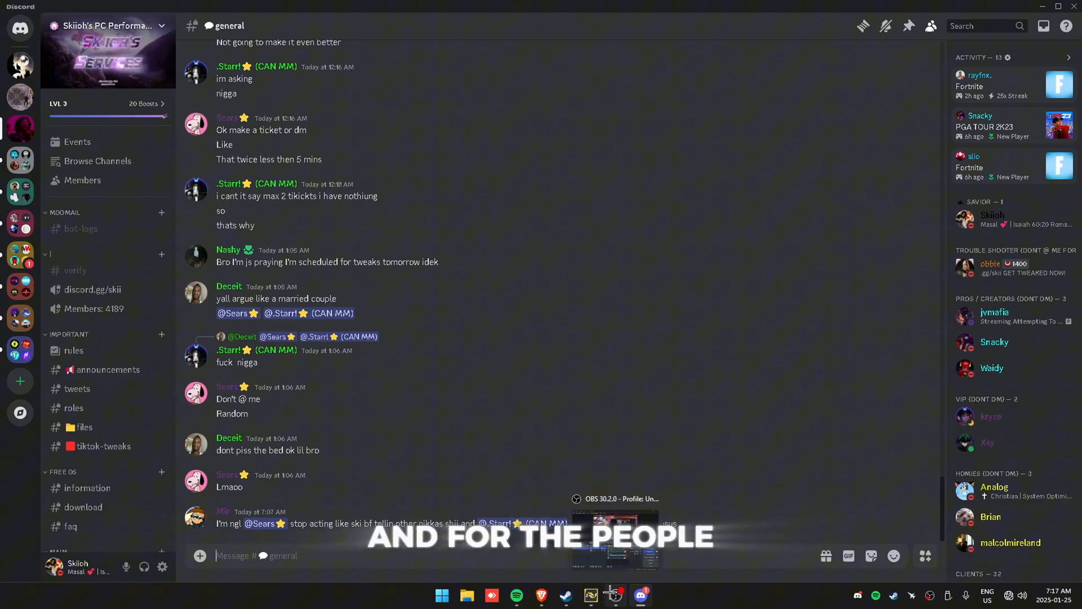
Step: Browse Discord's pc-help channel, then switch to the vouches channel and scroll through it
left_click(613, 594)
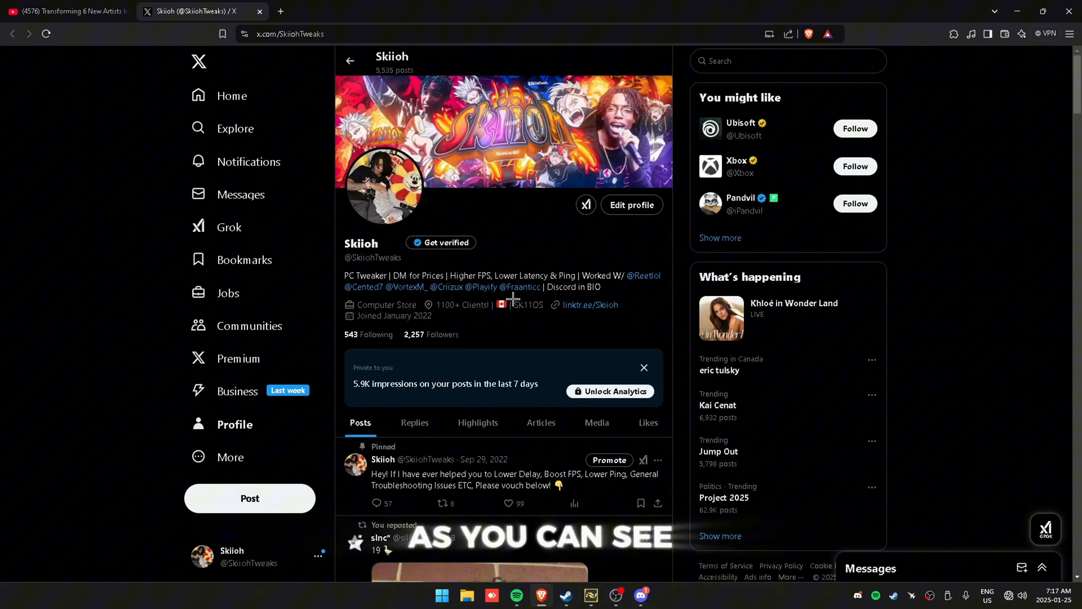
scroll("down", 3)
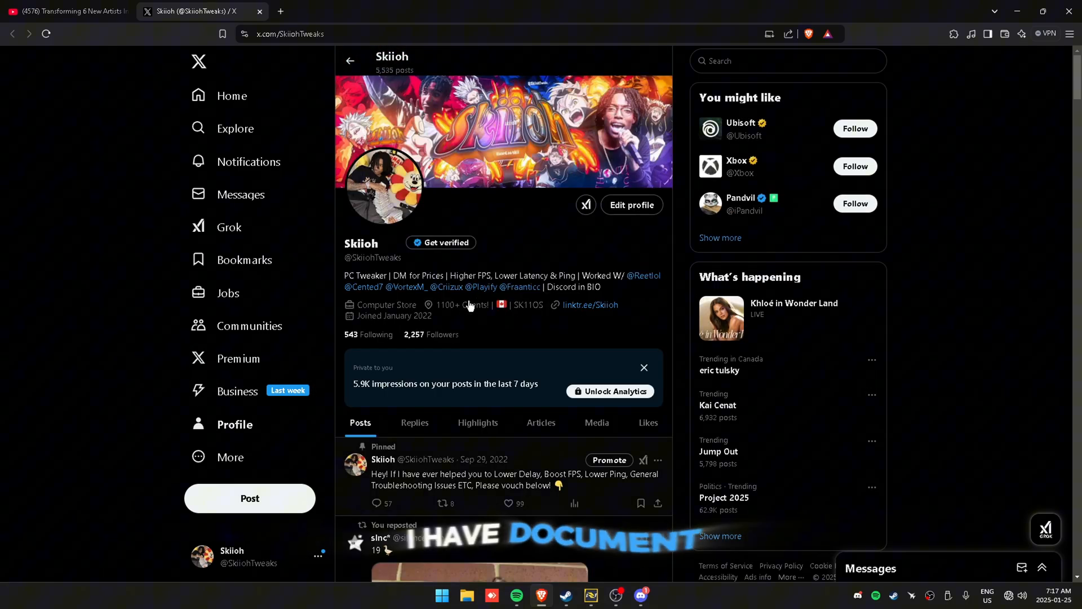
left_click(640, 596)
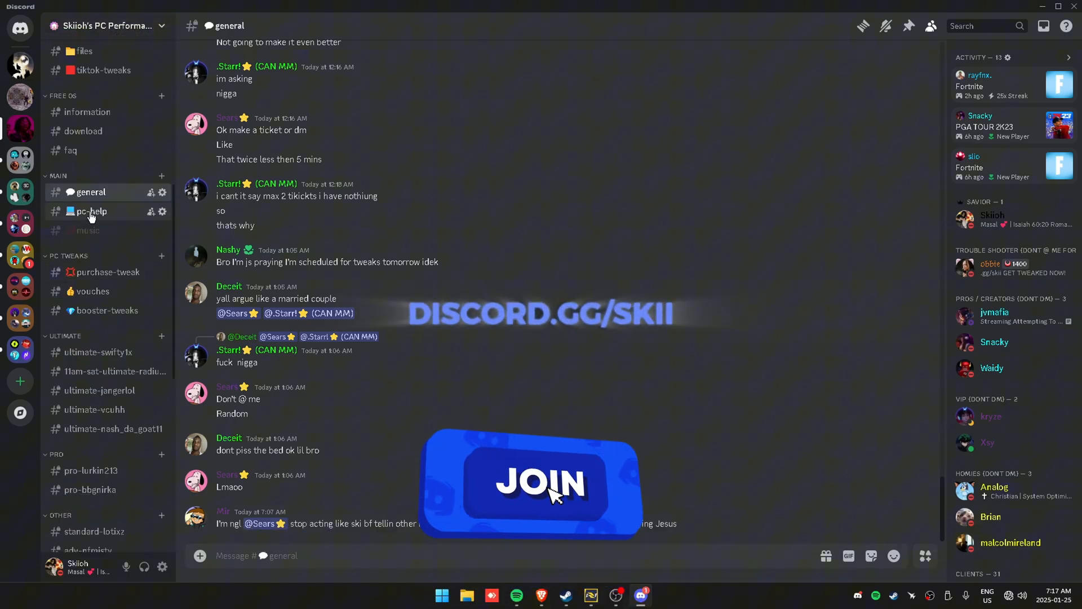
left_click(90, 211)
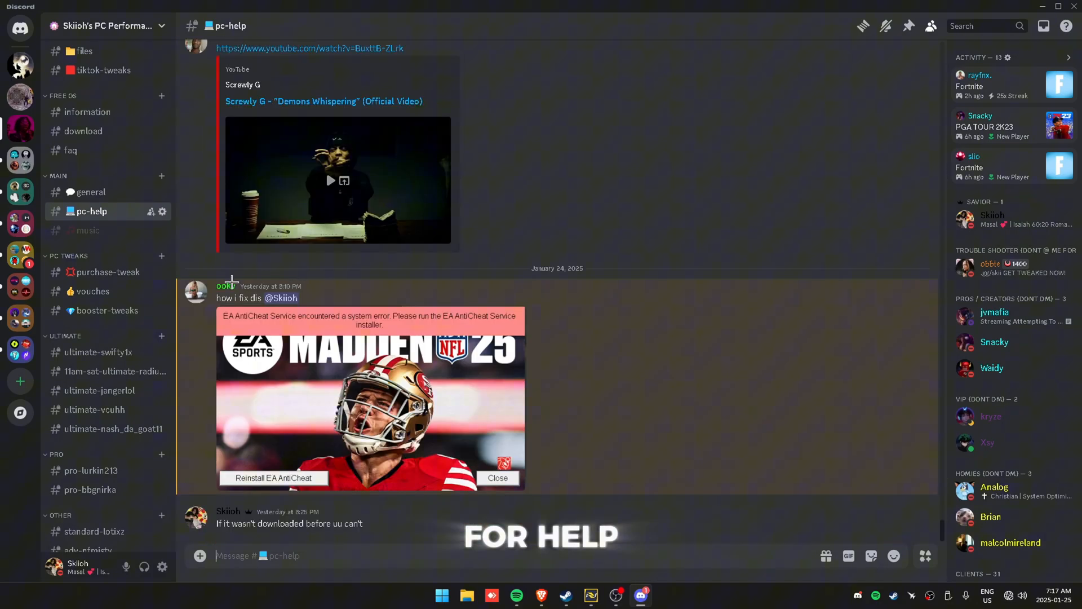
left_click(92, 291)
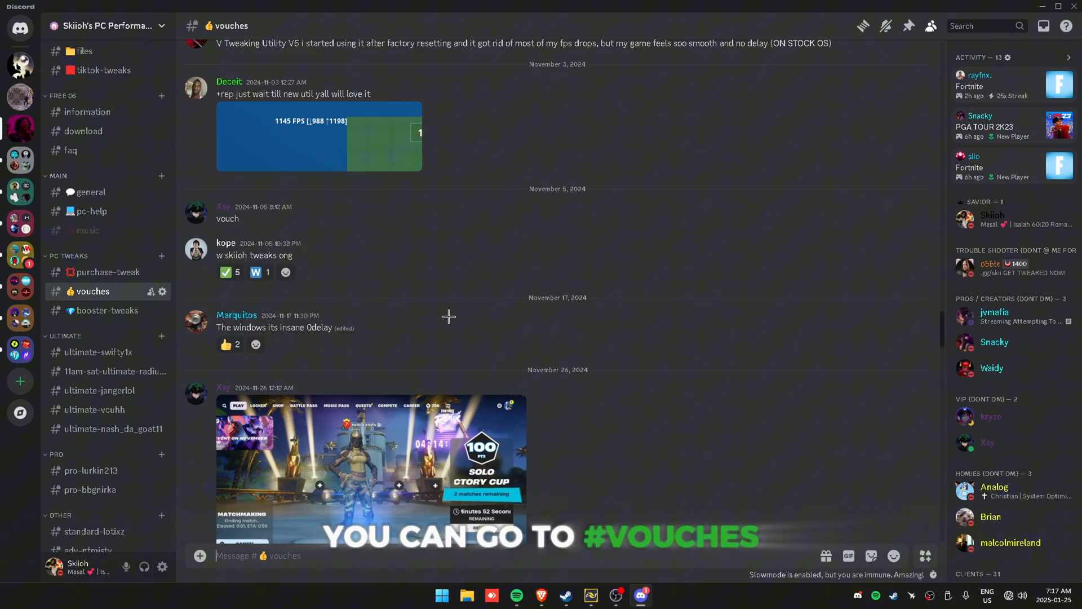
scroll("down", 3)
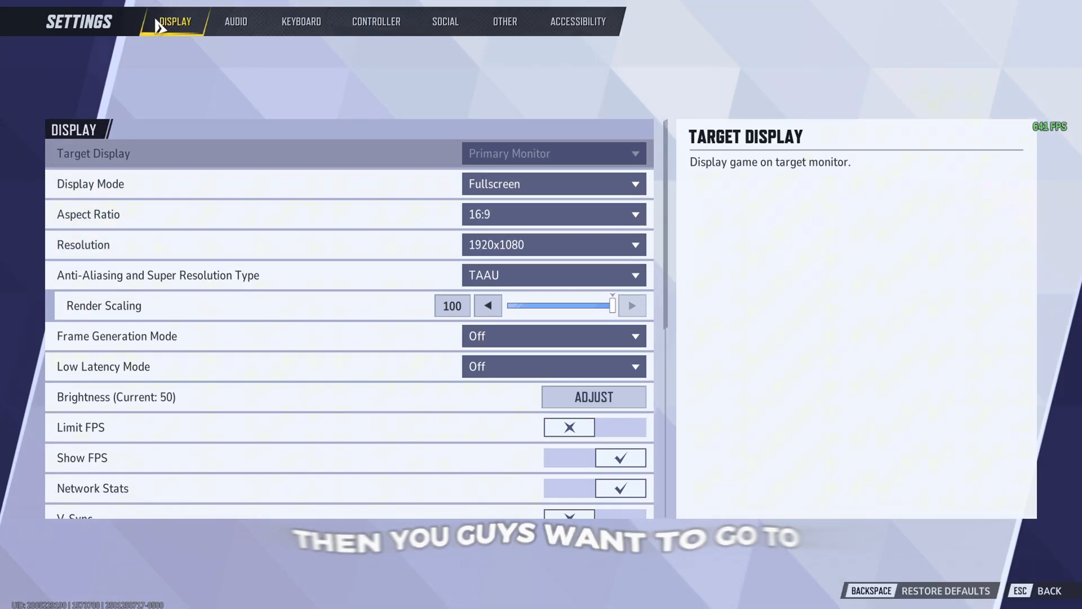
mouse_move(578, 190)
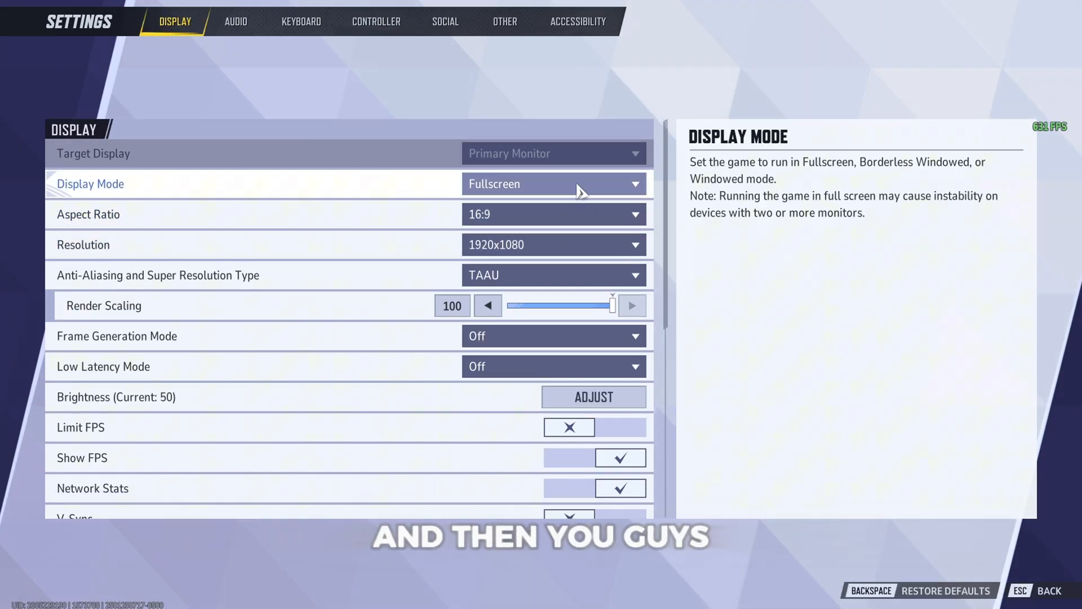
mouse_move(510, 168)
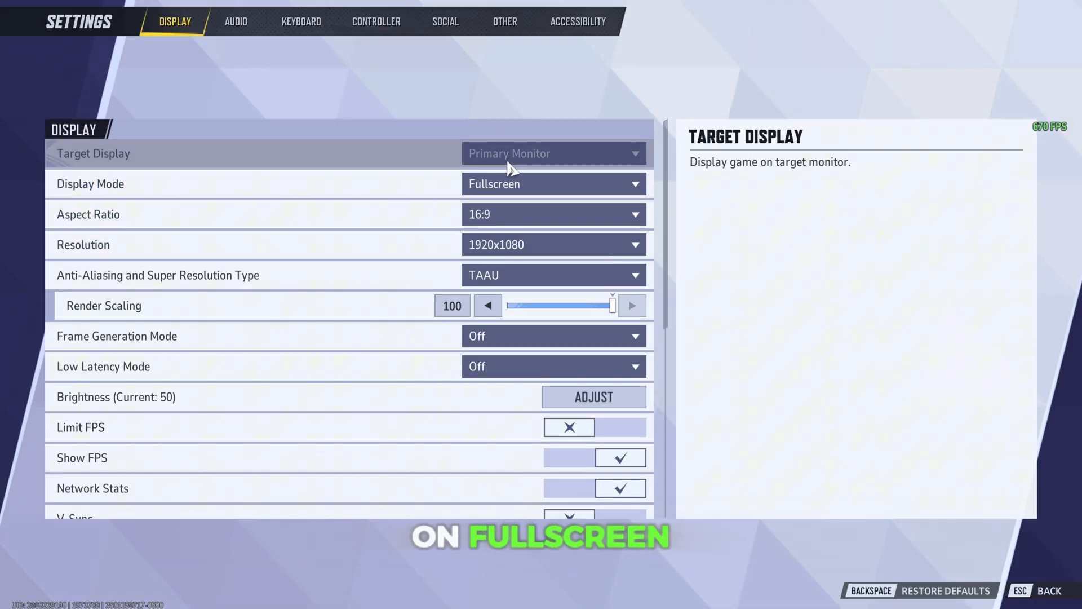
mouse_move(531, 214)
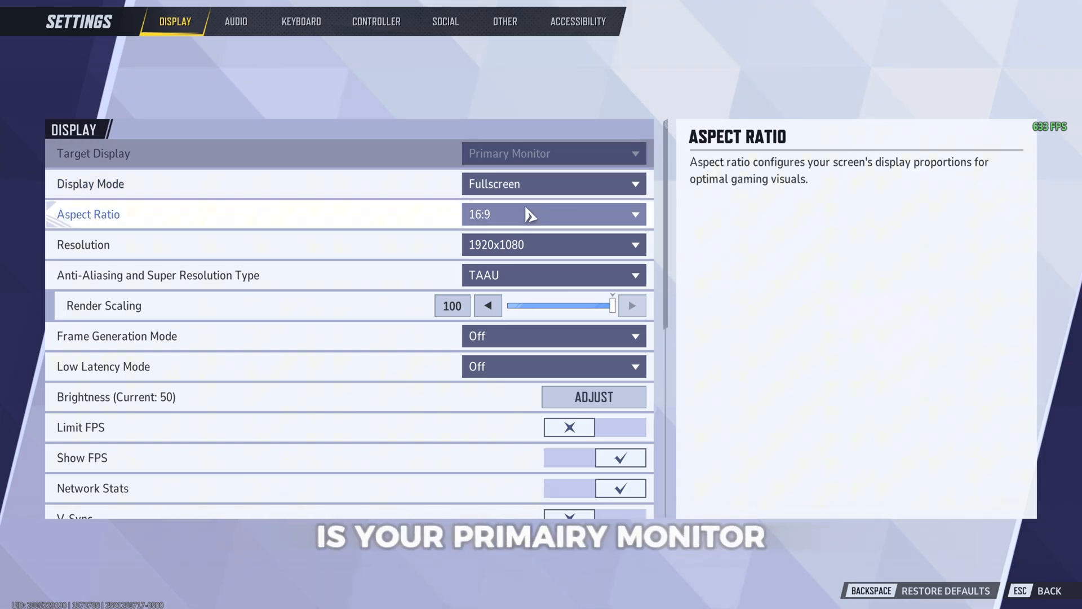
mouse_move(508, 245)
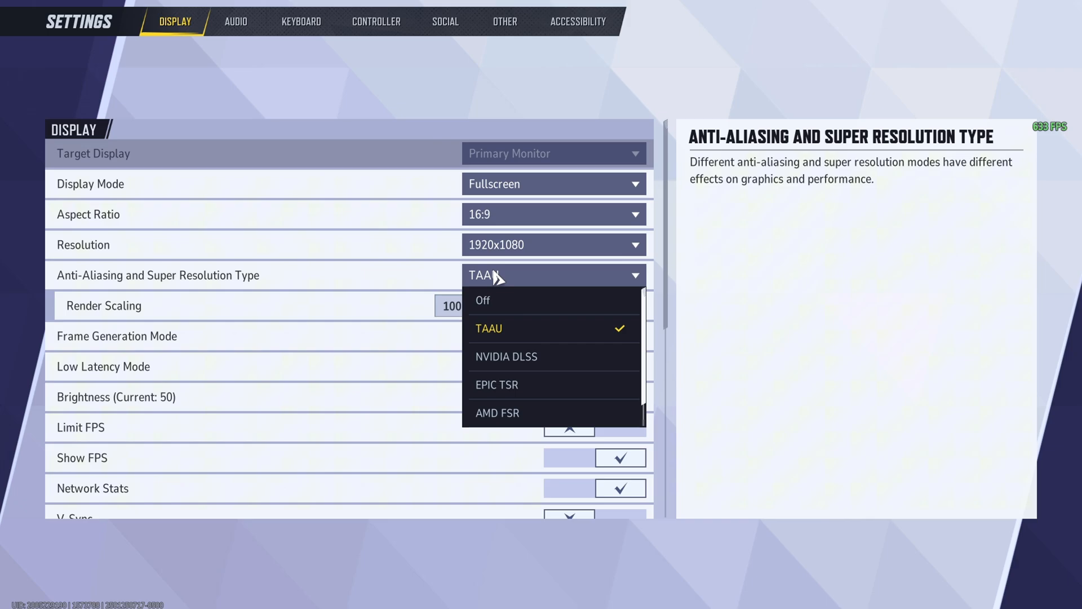
Step: Set Anti-Aliasing and Super Resolution Type to Off, leaving Low Latency and Limit FPS off
left_click(484, 299)
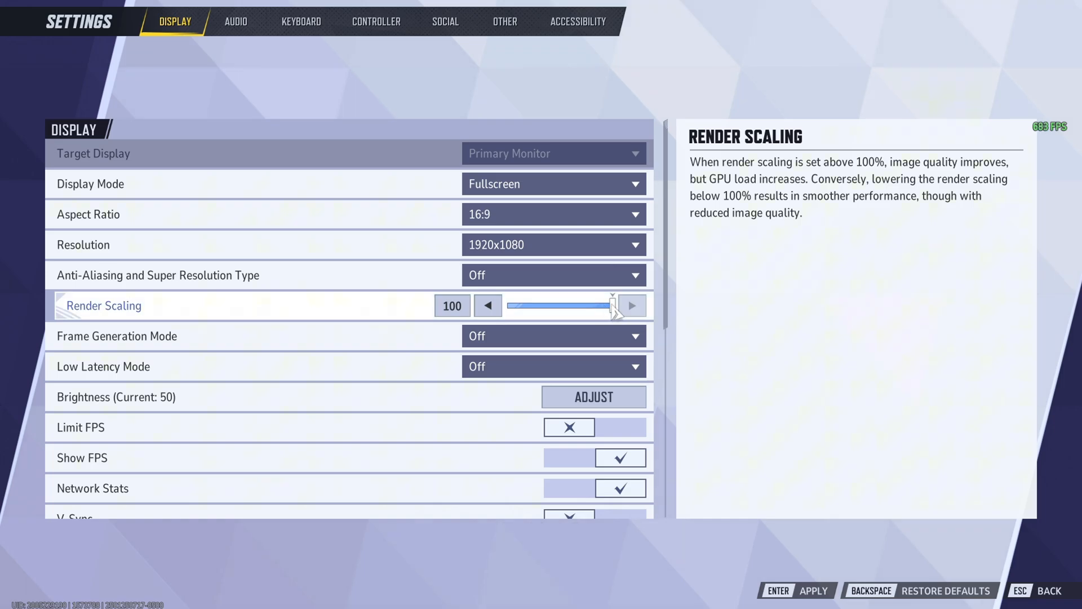
mouse_move(787, 315)
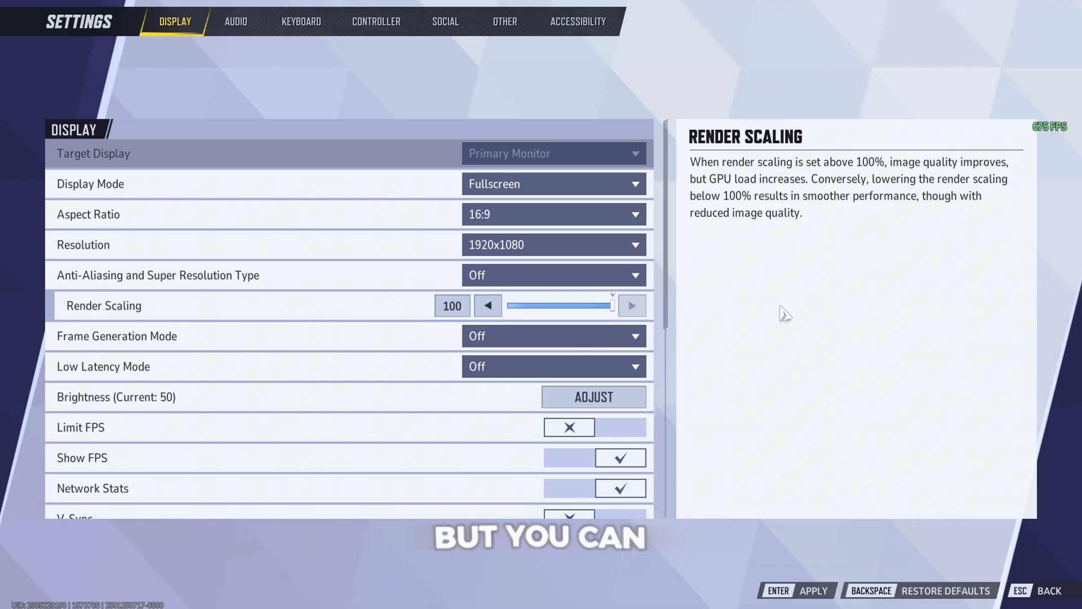
left_click(552, 366)
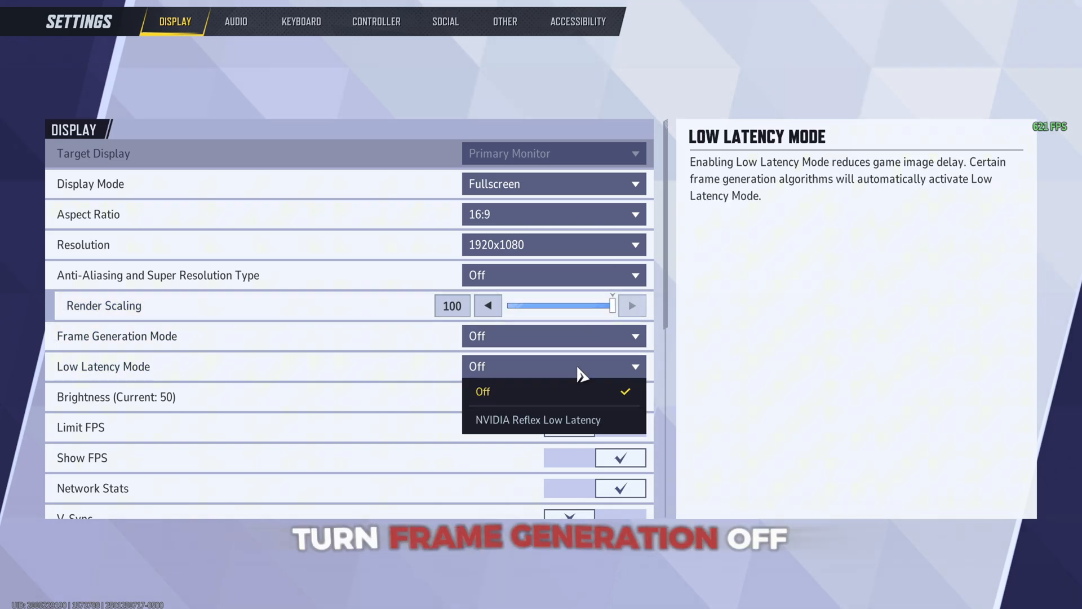
mouse_move(615, 441)
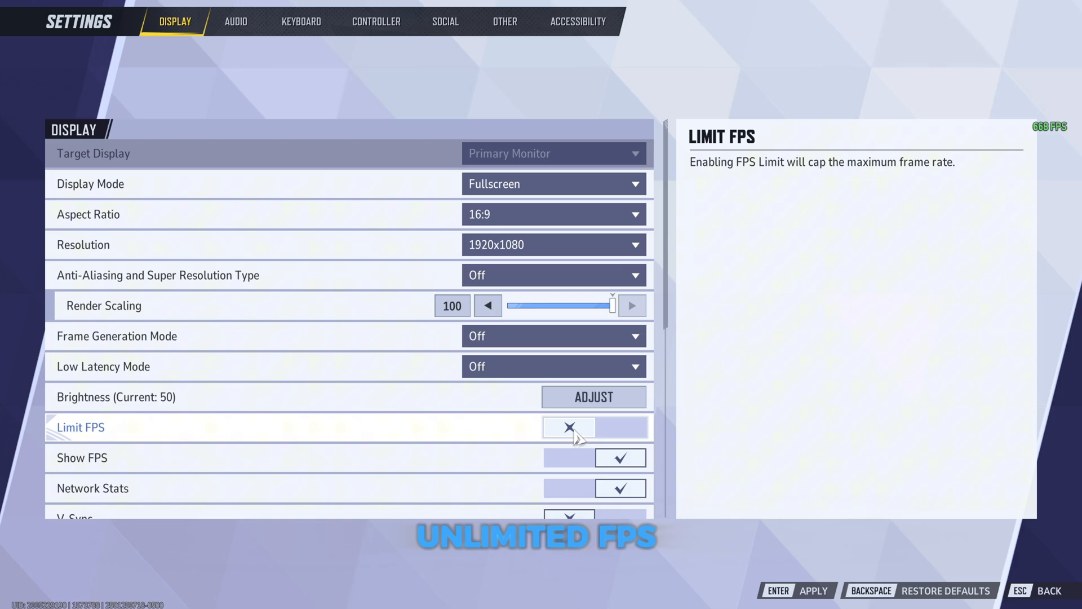
Step: Set Reflection Quality to Off in the custom graphics options
scroll("down", 3)
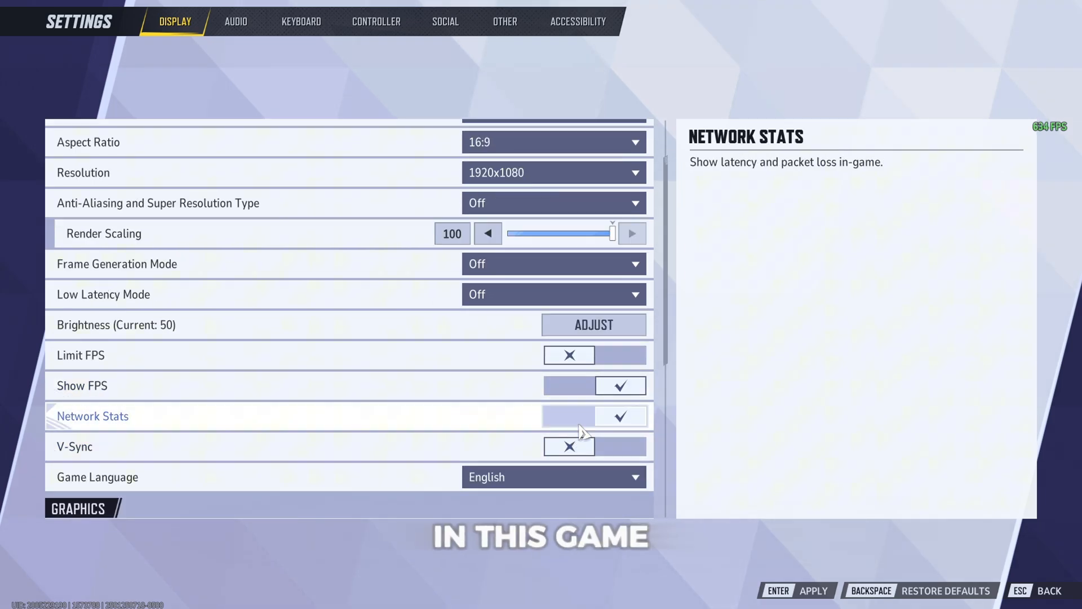
scroll("down", 3)
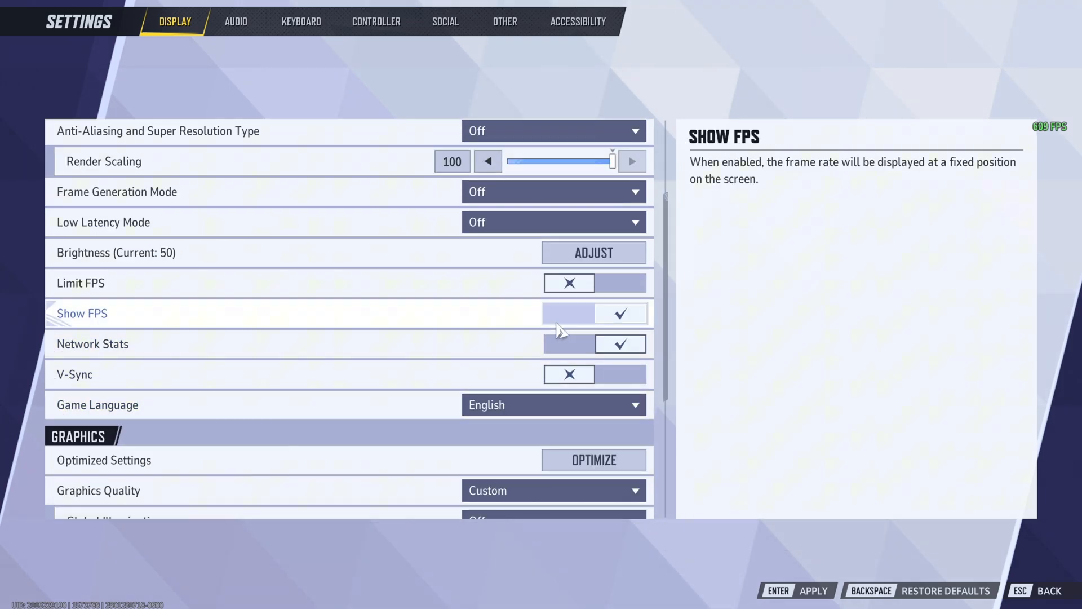
scroll("down", 3)
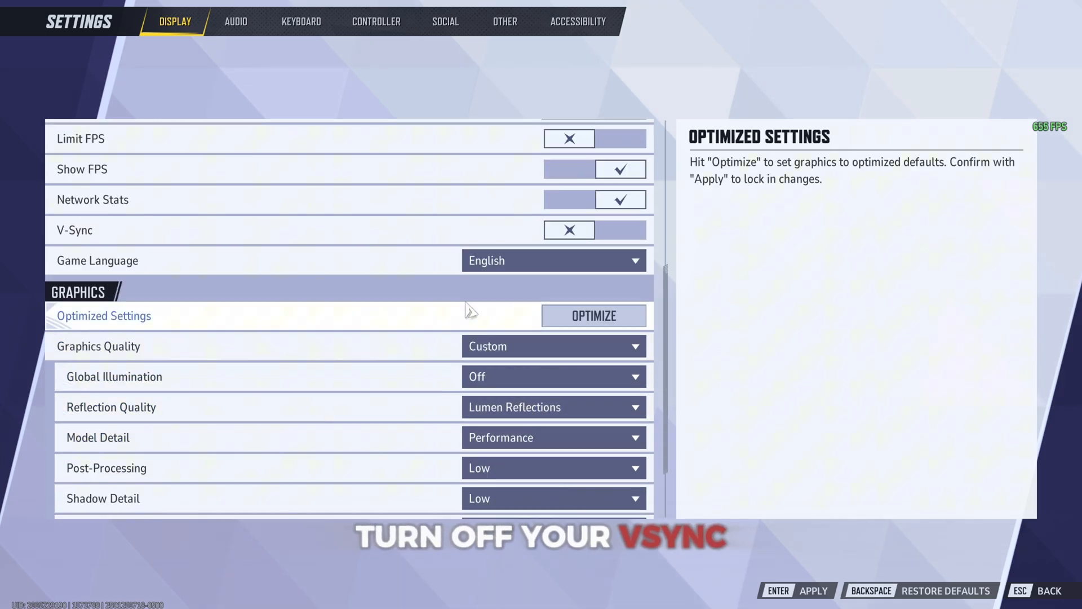
mouse_move(521, 376)
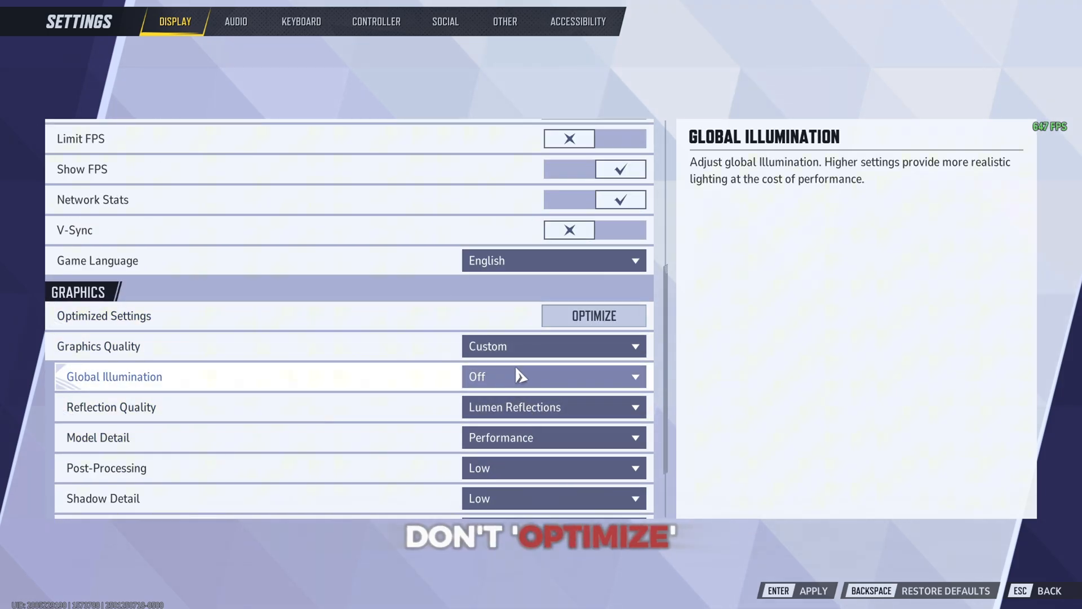
left_click(553, 346)
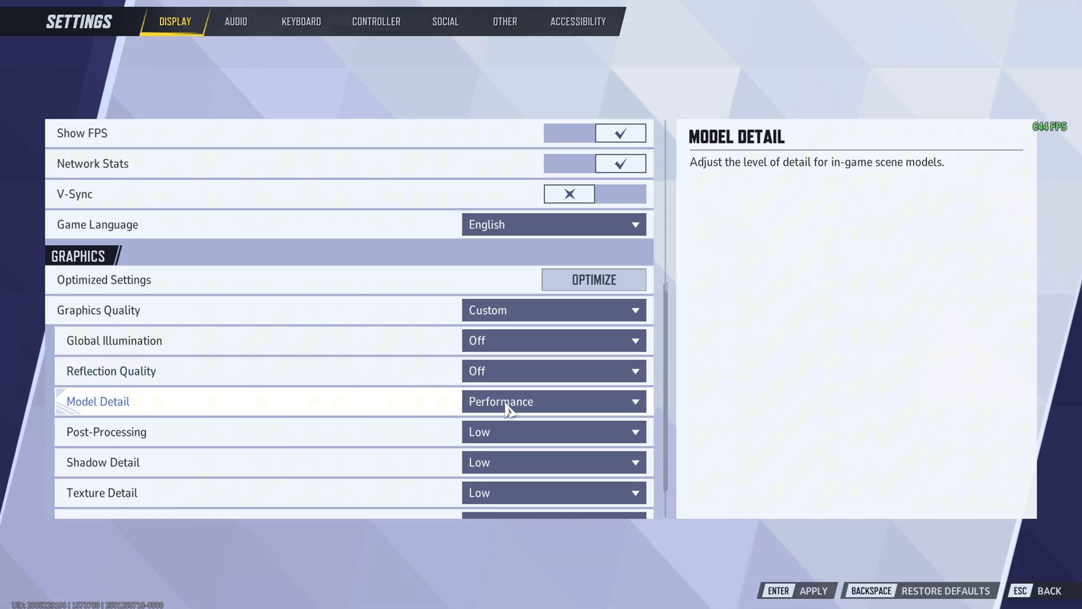
Step: Keep the remaining graphics options at Low/Performance and move to the Audio settings
scroll("down", 3)
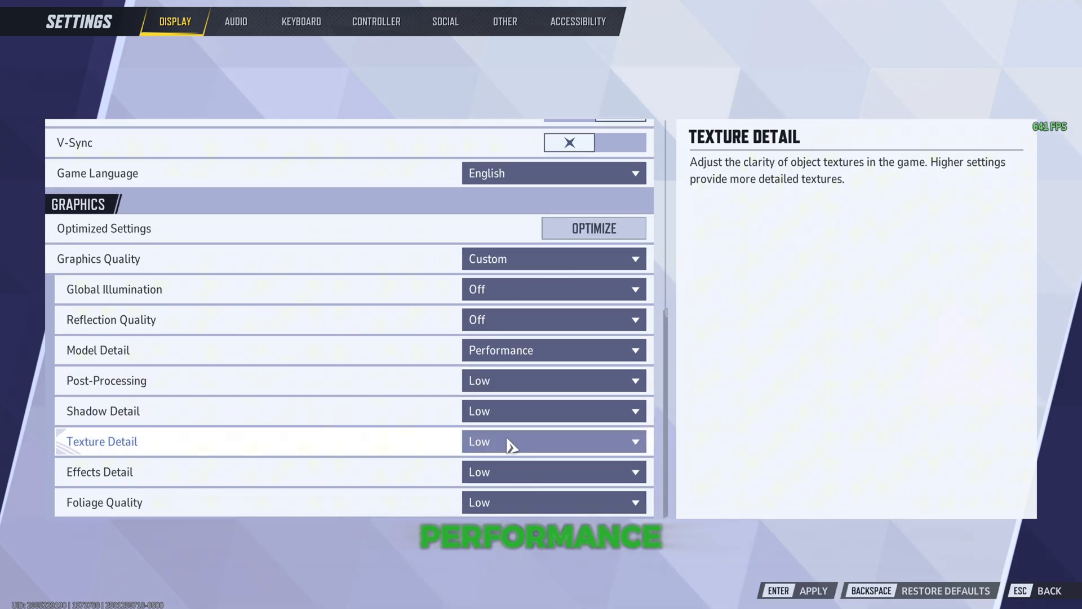
left_click(552, 471)
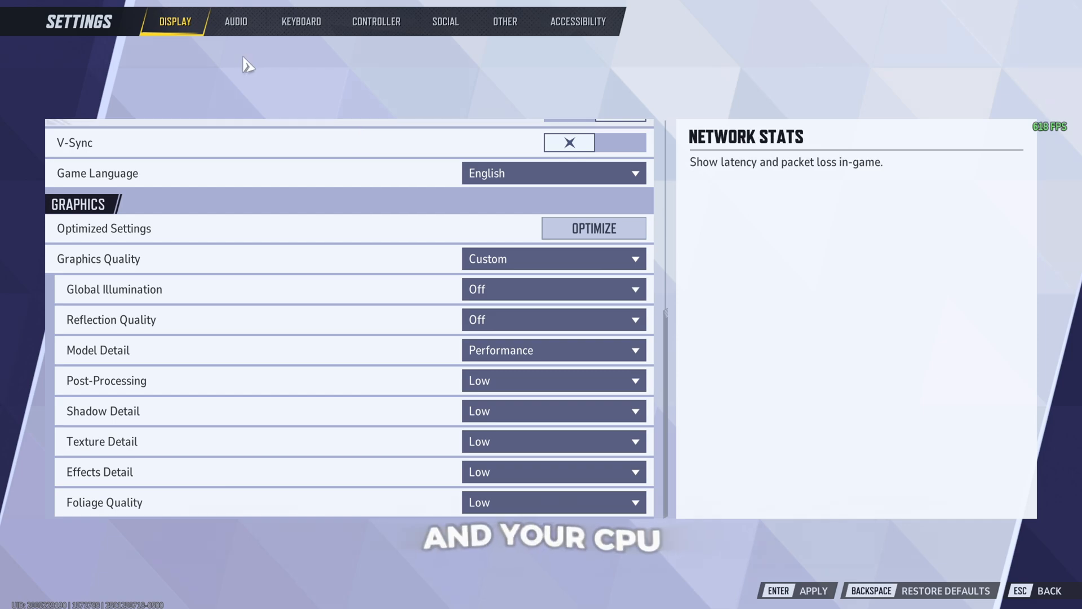
mouse_move(479, 349)
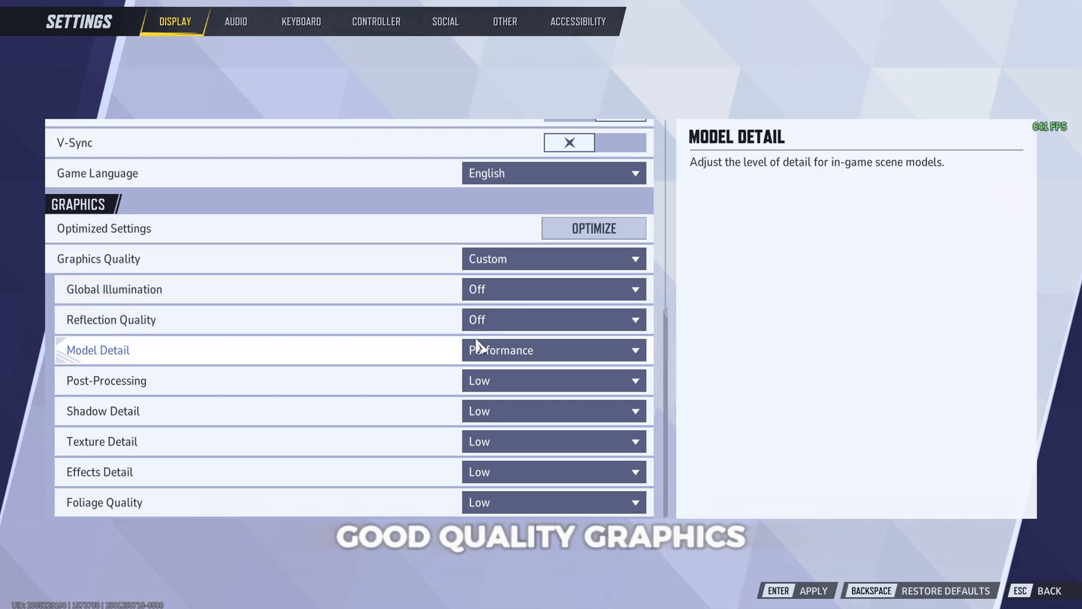
mouse_move(482, 410)
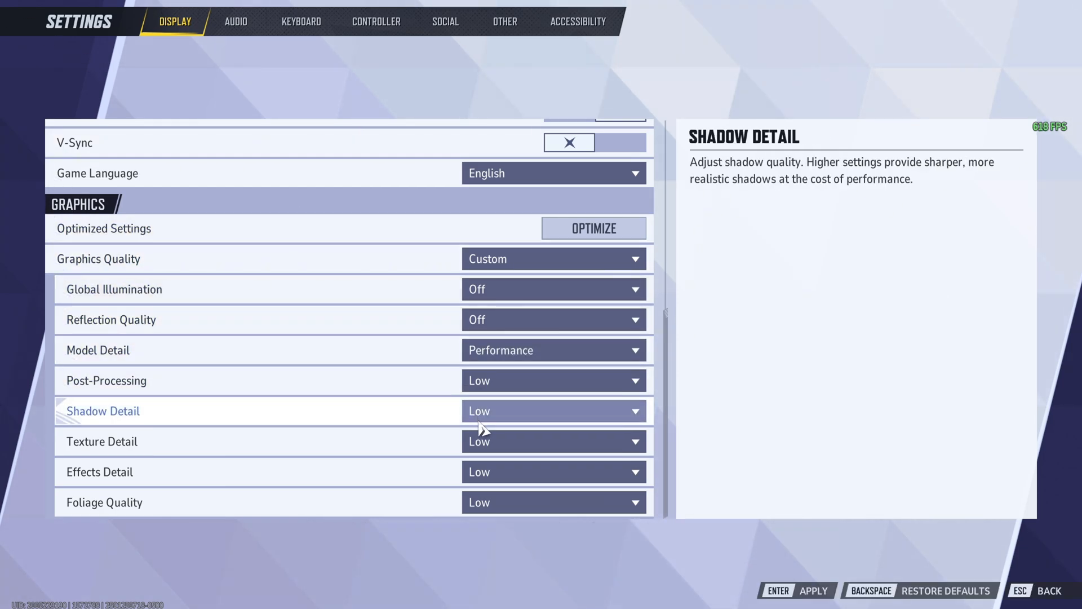
left_click(553, 441)
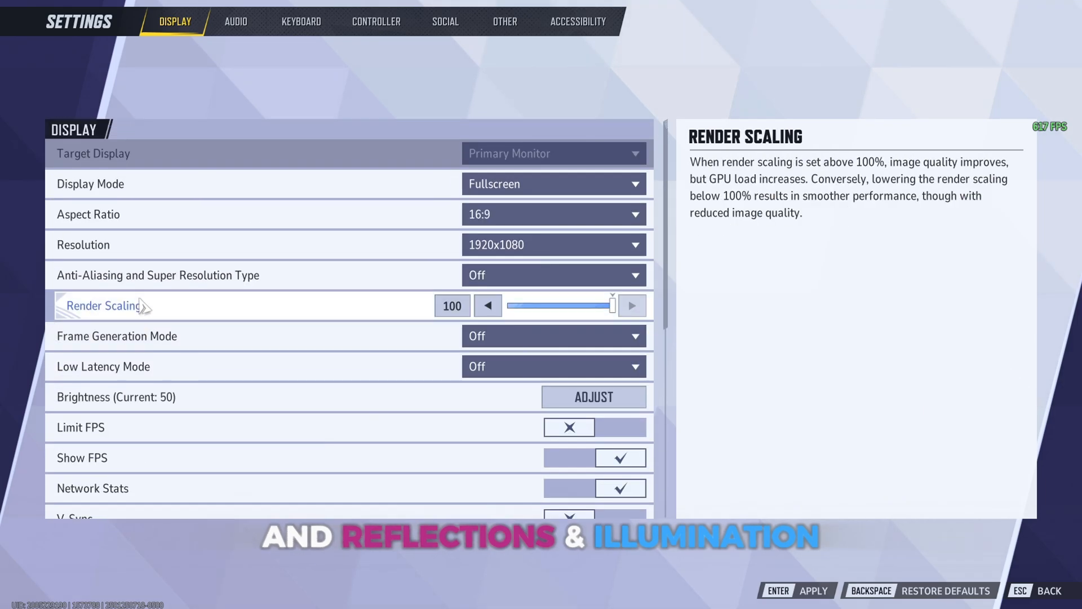
left_click(235, 21)
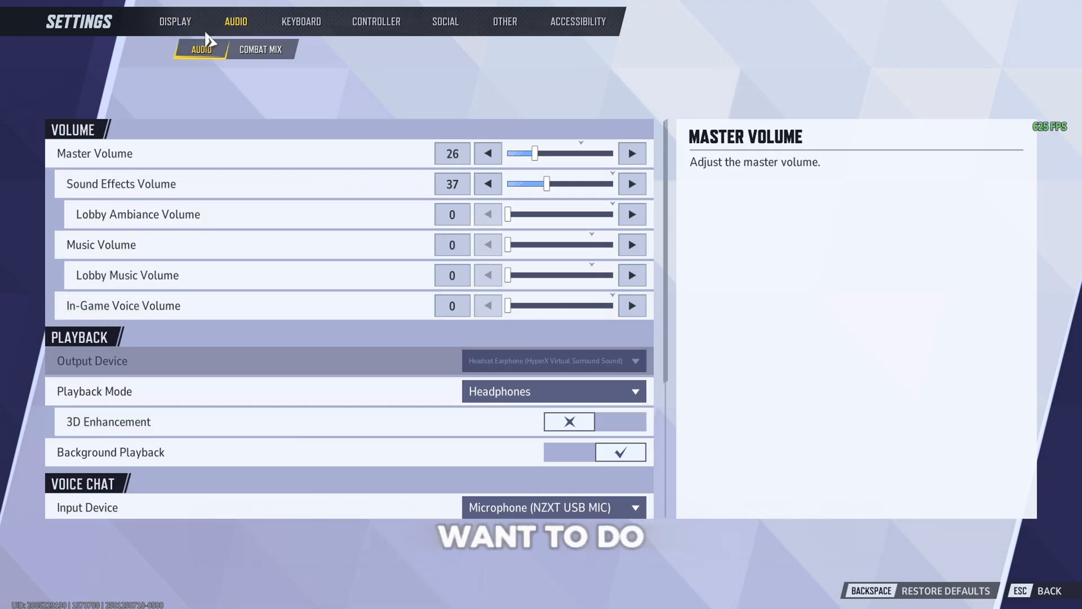
mouse_move(244, 193)
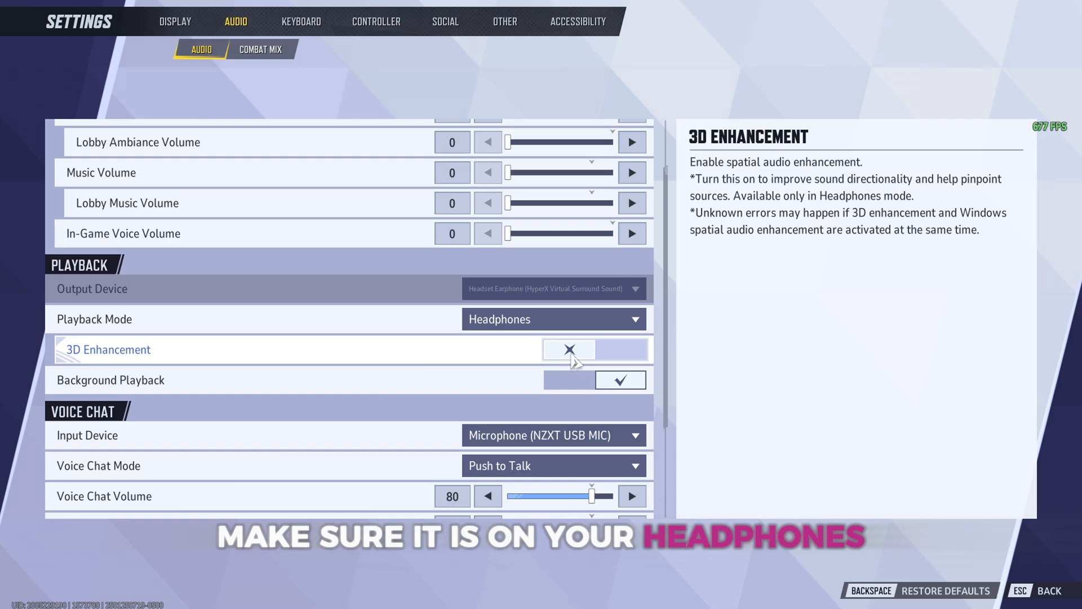
Step: Review the audio options with 3D Enhancement and Voiceover Subtitles off, then go to Keyboard
scroll("down", 3)
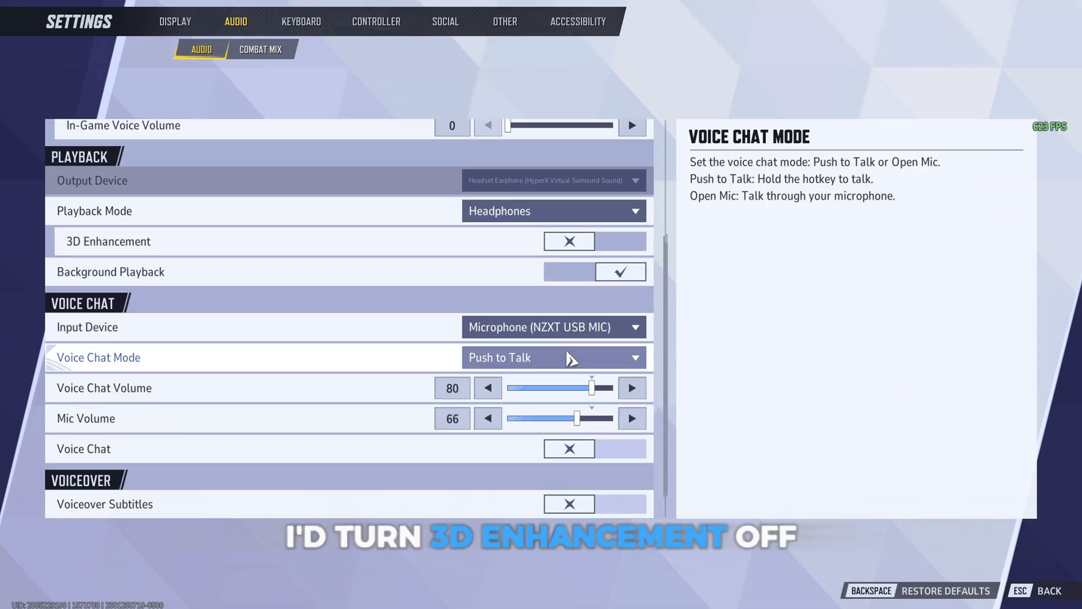
scroll("down", 3)
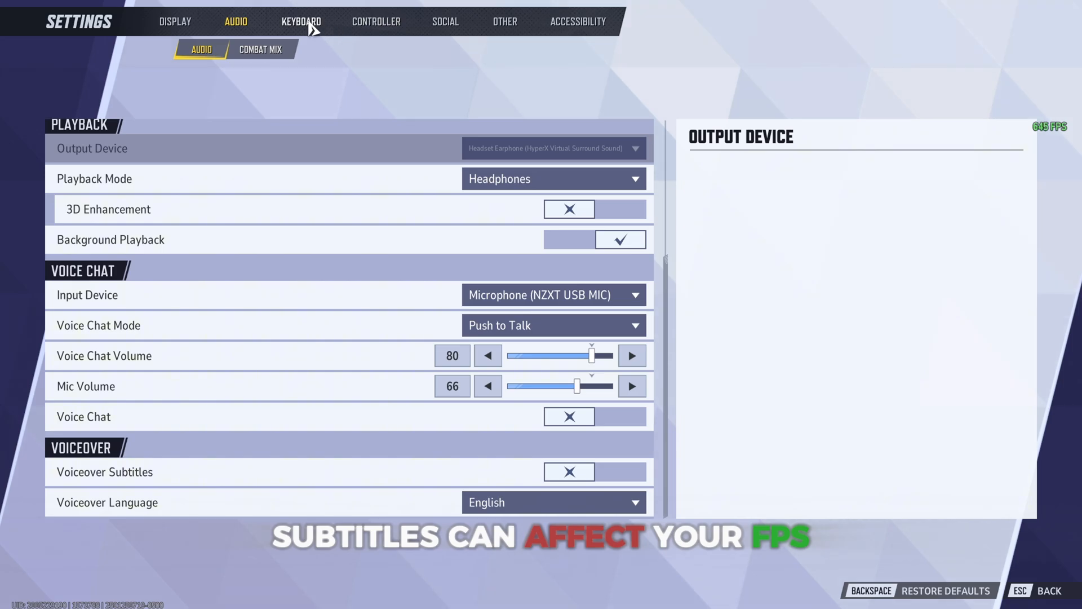
left_click(301, 21)
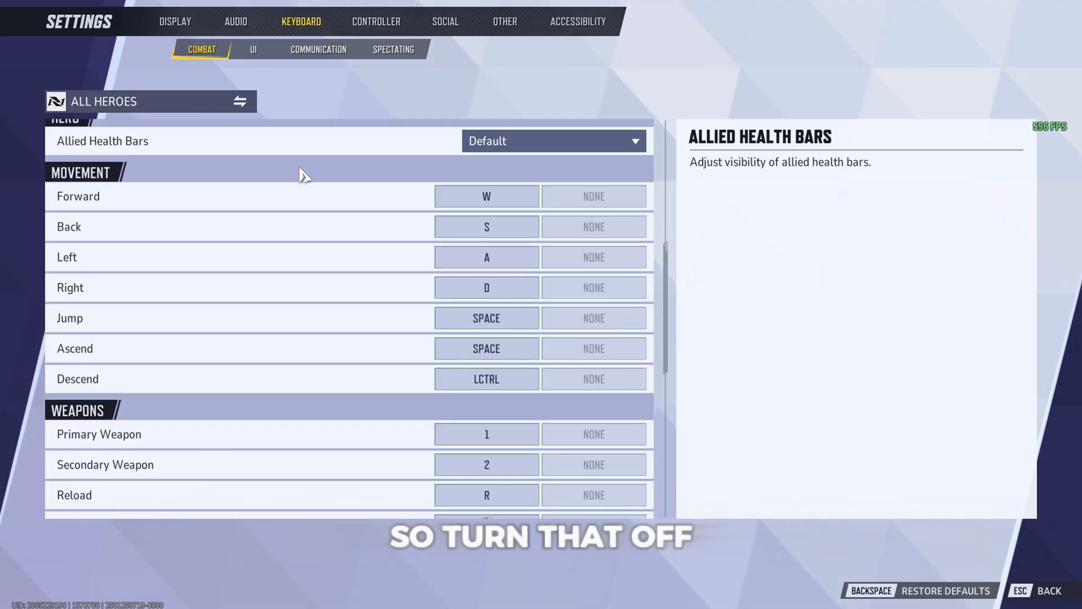
Step: Pass through Controller and Social to Accessibility and set Enemy Color to Yellow
left_click(252, 49)
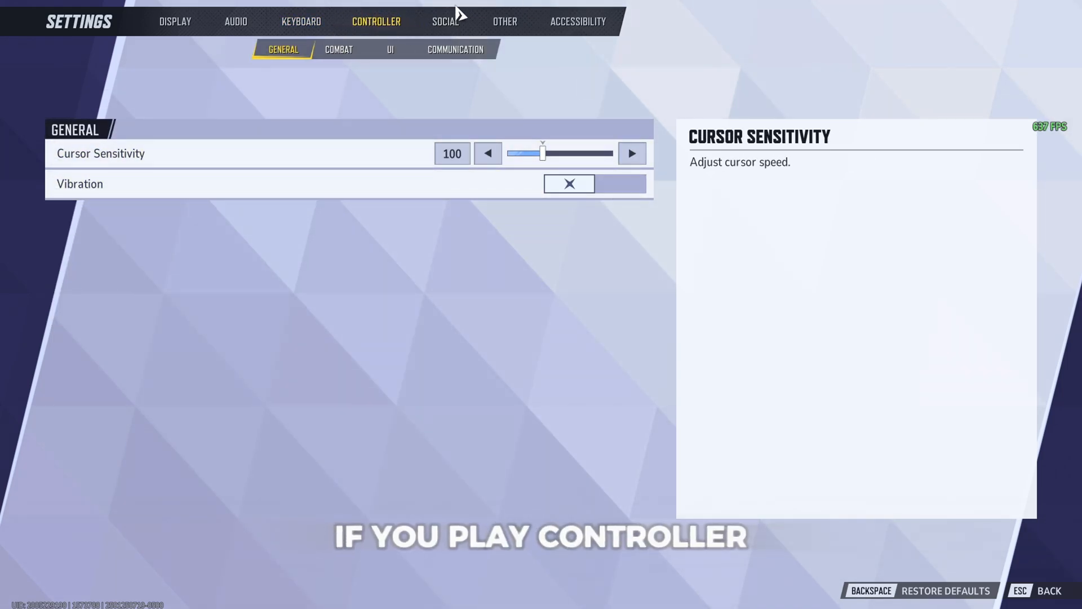
left_click(446, 21)
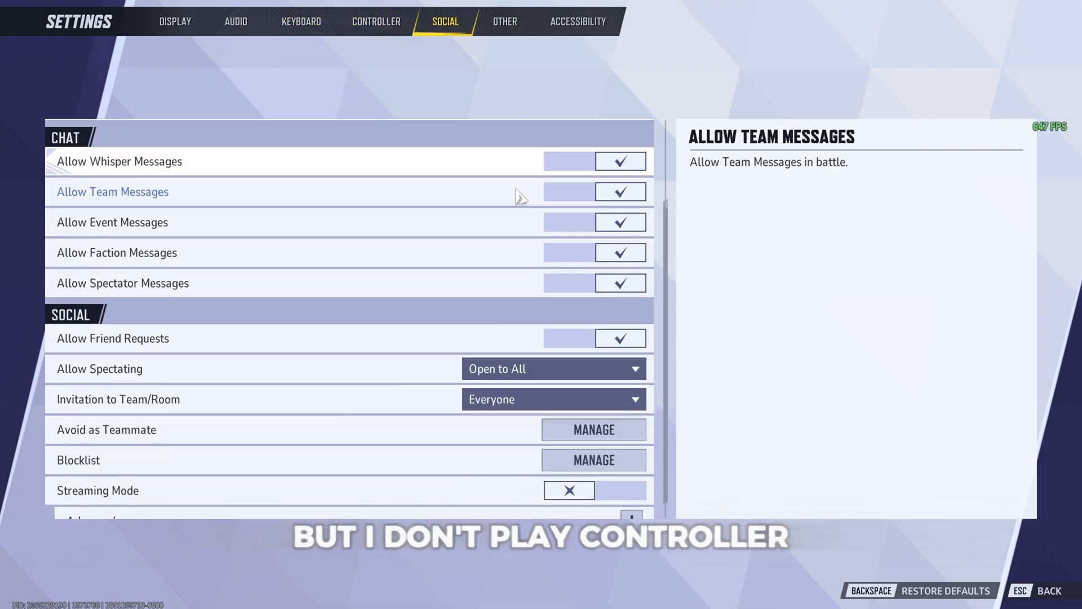
left_click(577, 22)
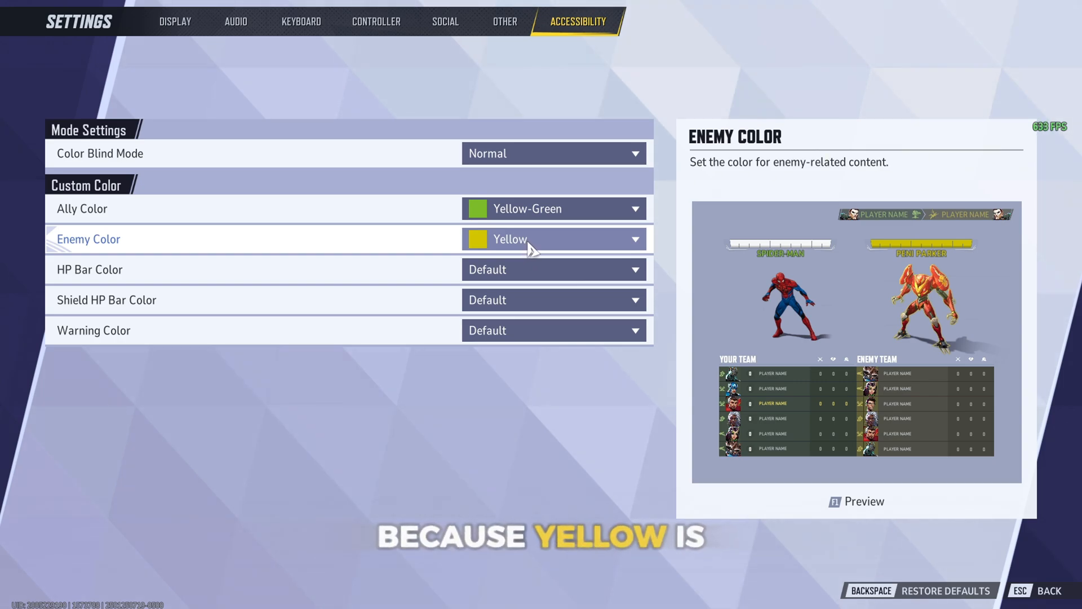
left_click(552, 154)
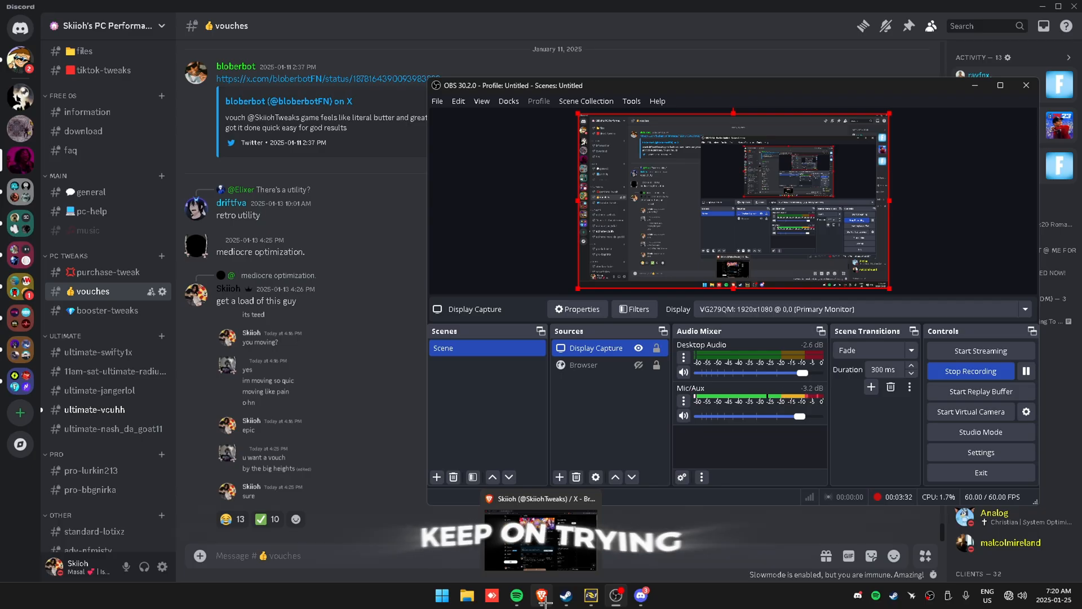
Step: Visit Discord's general channel, then open the purchase-tweak channel with service packages and prices
left_click(90, 192)
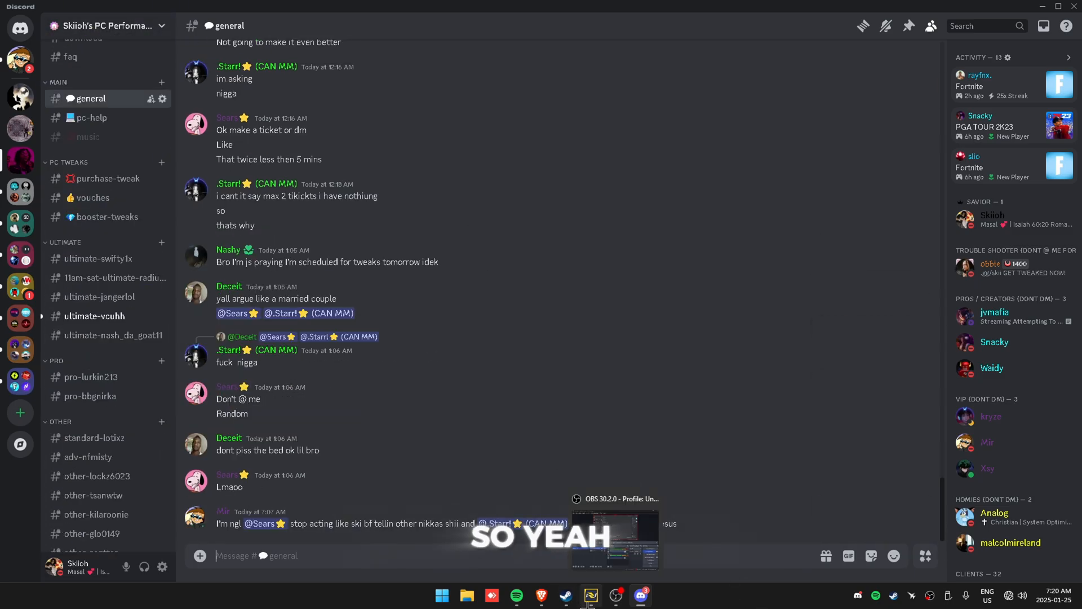
left_click(590, 594)
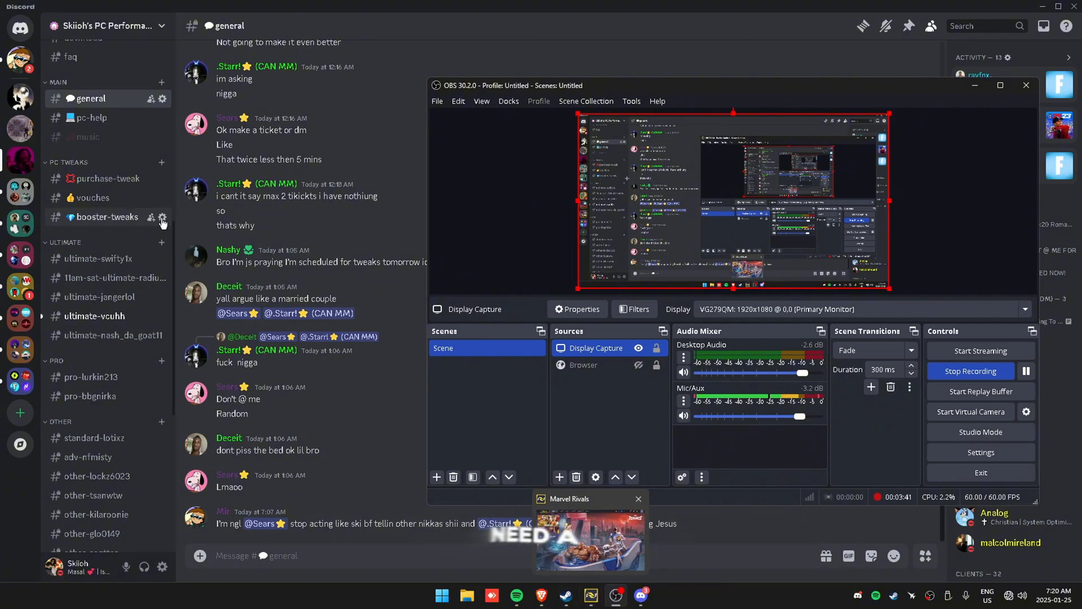
left_click(104, 178)
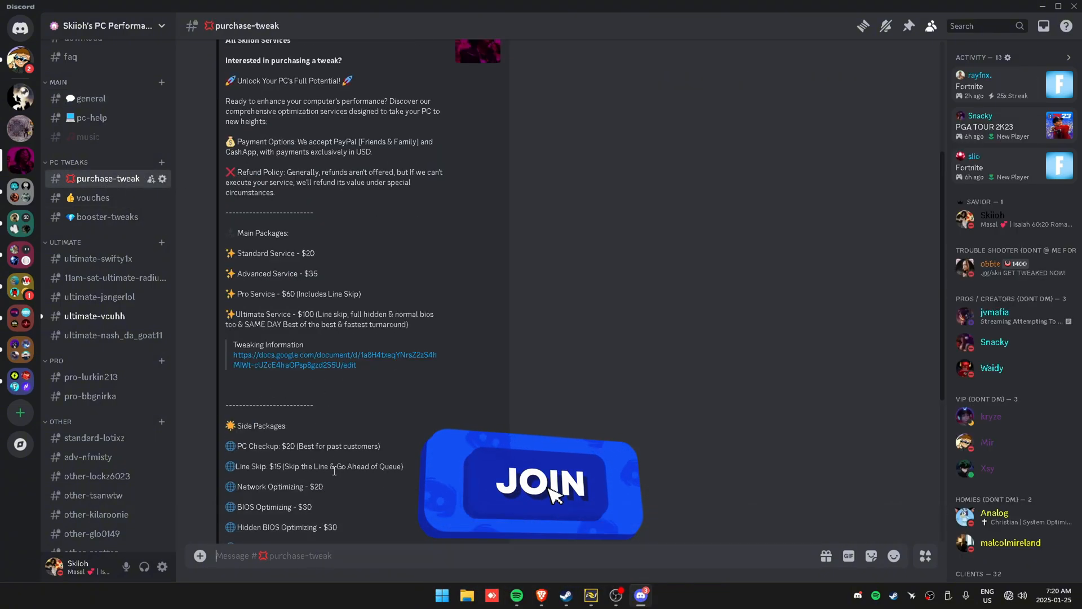